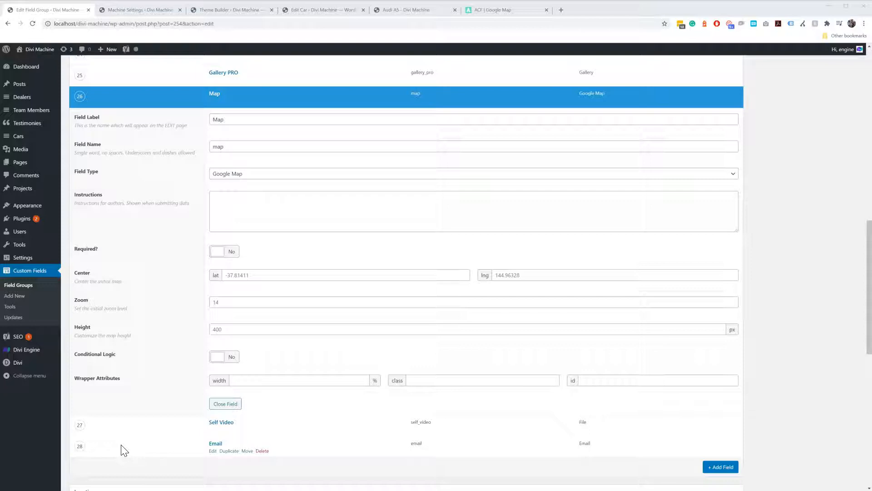
mouse_move(297, 241)
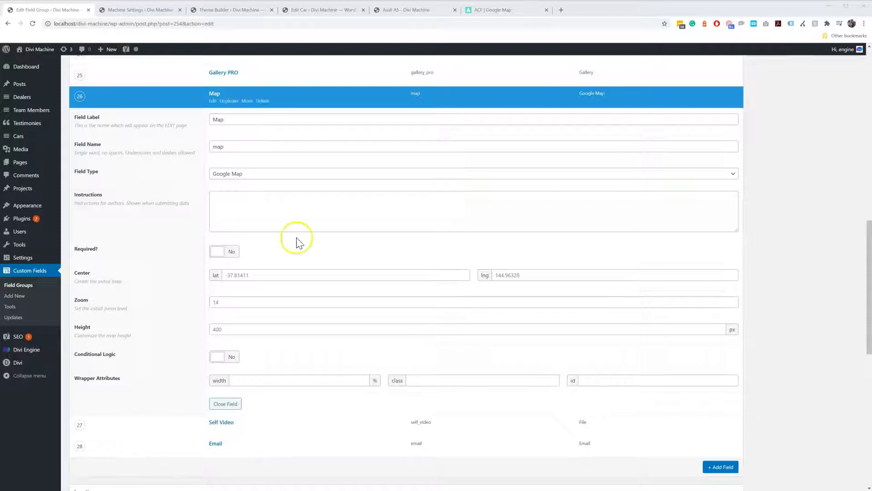
mouse_move(414, 9)
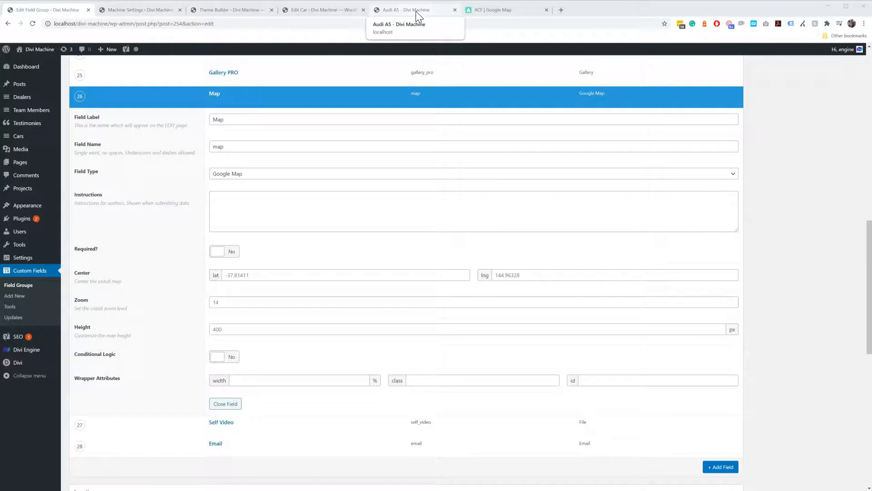
- View the Audi A5 single car page with its embedded Google map and pin
left_click(415, 9)
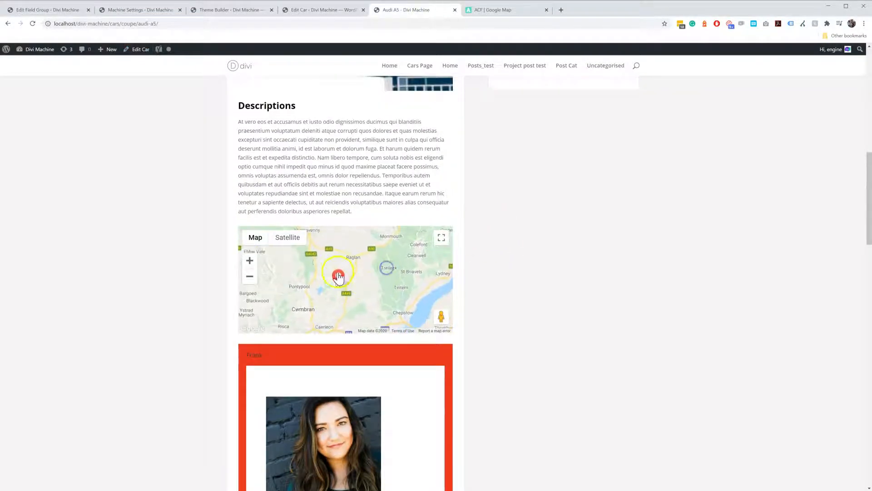
mouse_move(579, 283)
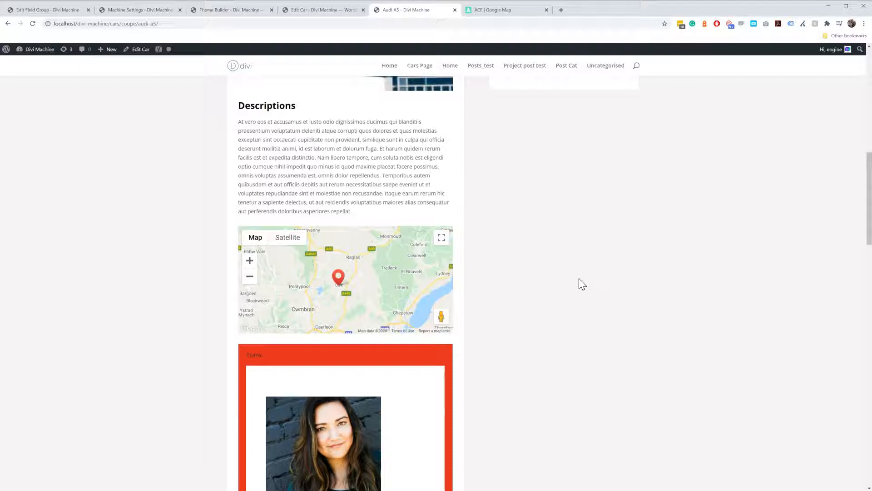
mouse_move(437, 299)
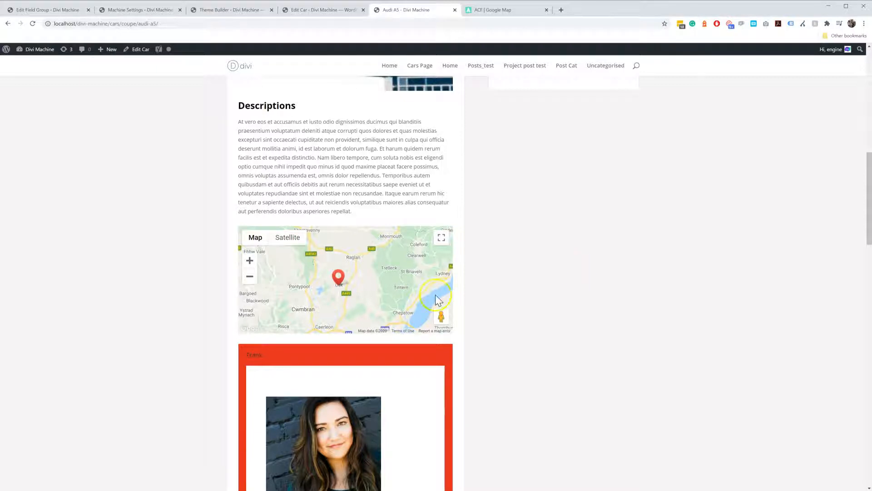
mouse_move(412, 139)
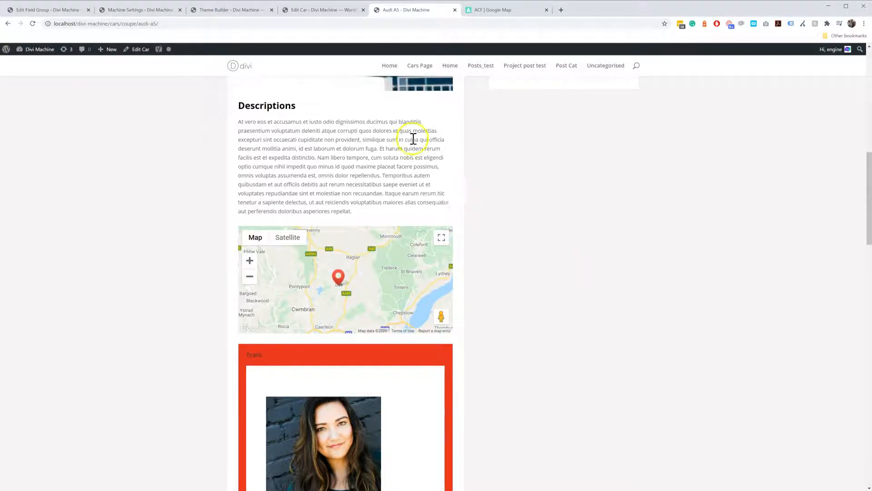
- In the All Cars body layout, bring up the Map module's settings showing the 'Titledvsd' pin
left_click(231, 9)
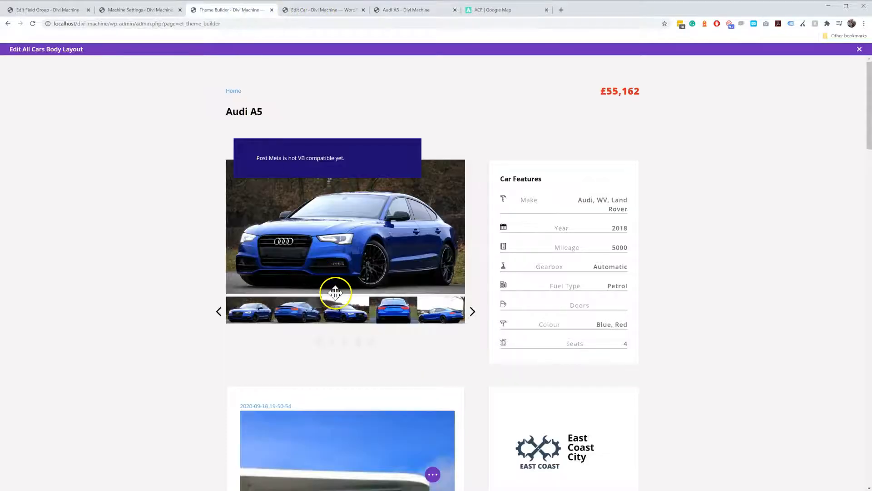
scroll("down", 3)
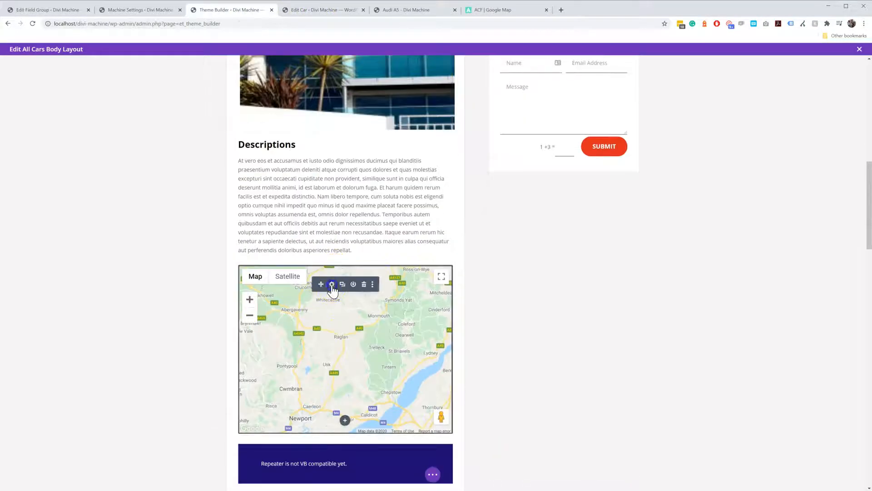
left_click(332, 285)
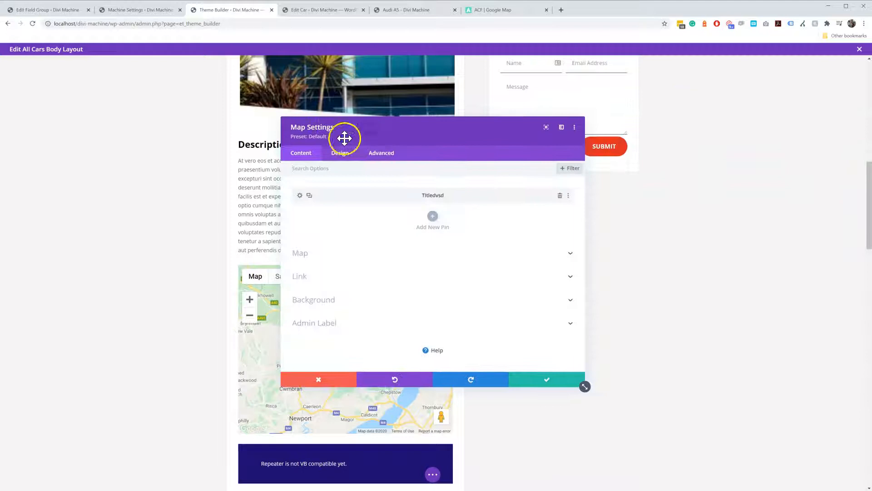
mouse_move(312, 228)
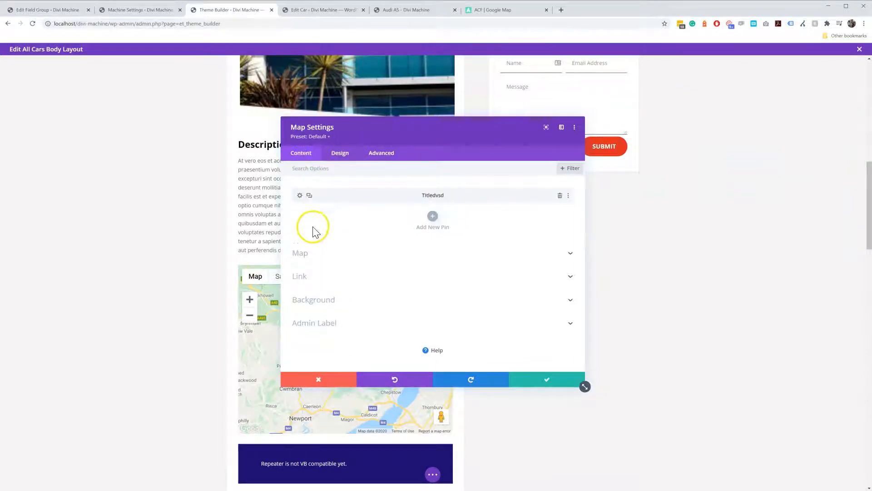
left_click(300, 253)
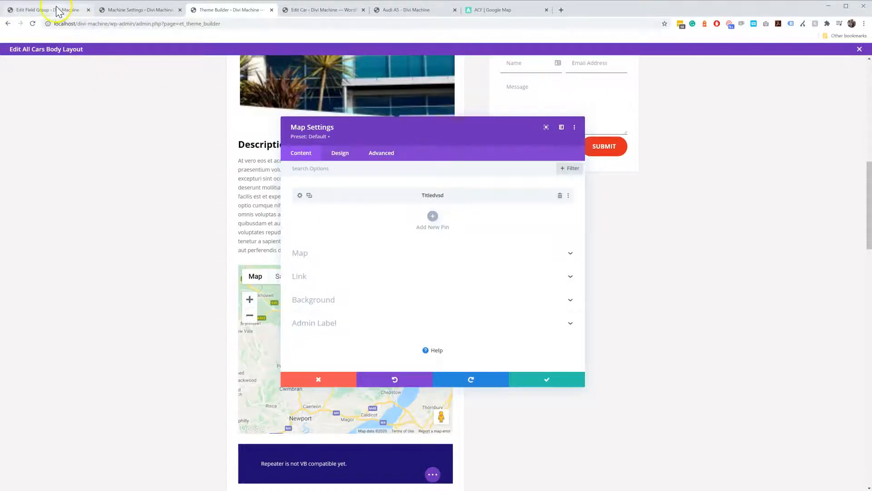
- Confirm the Cars field group's Map field stays a Google Map type and return to the field list
left_click(47, 9)
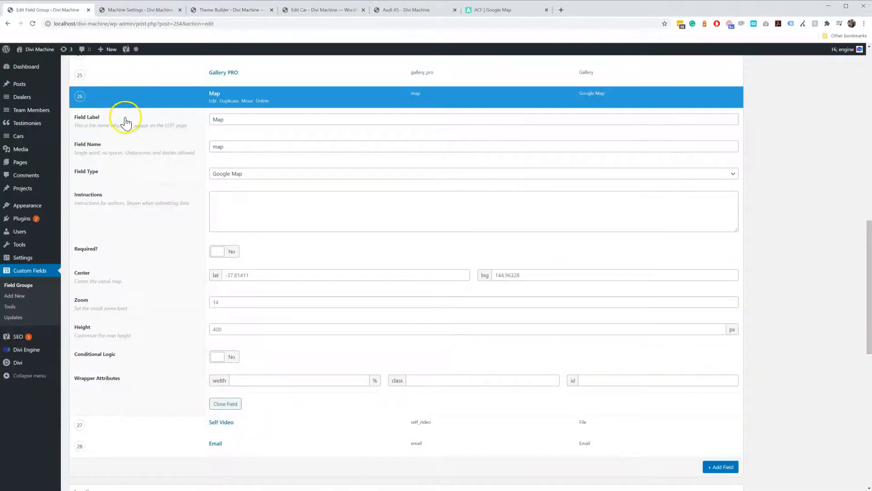
mouse_move(231, 101)
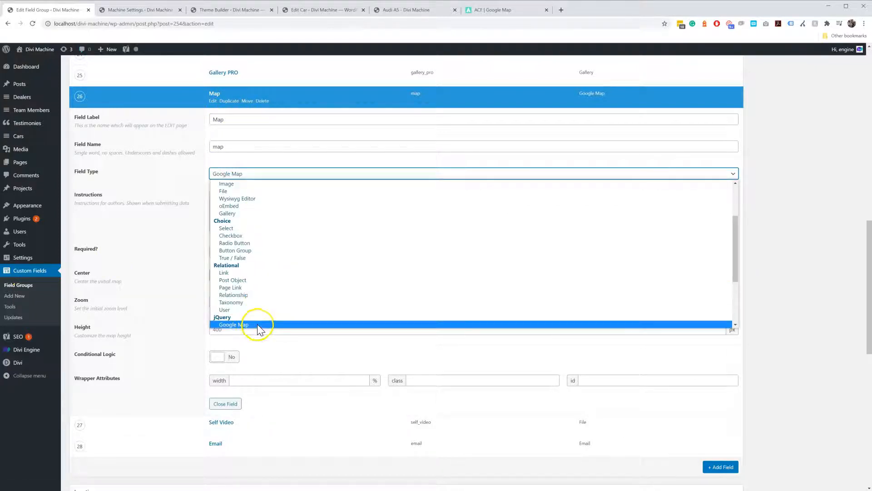
left_click(234, 325)
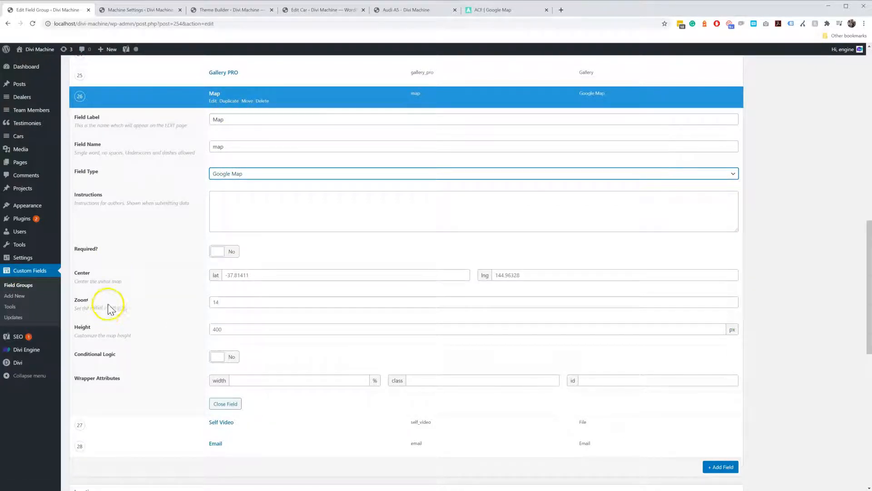
mouse_move(138, 189)
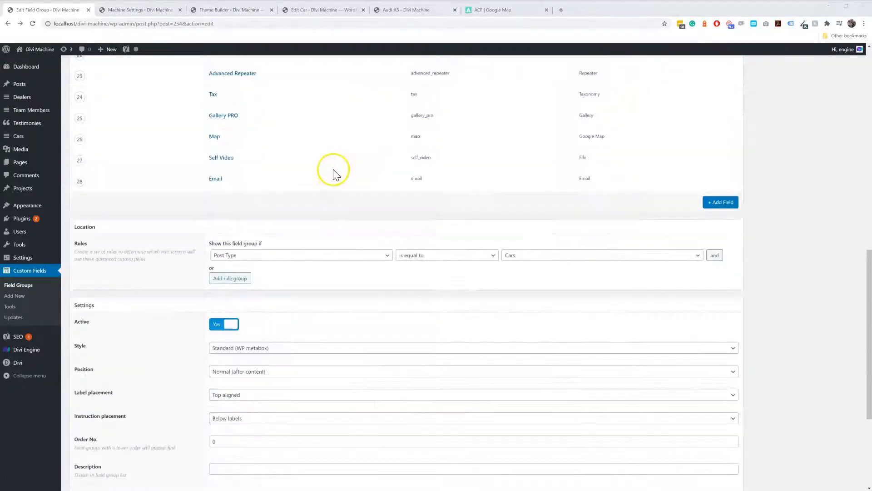
scroll("up", 3)
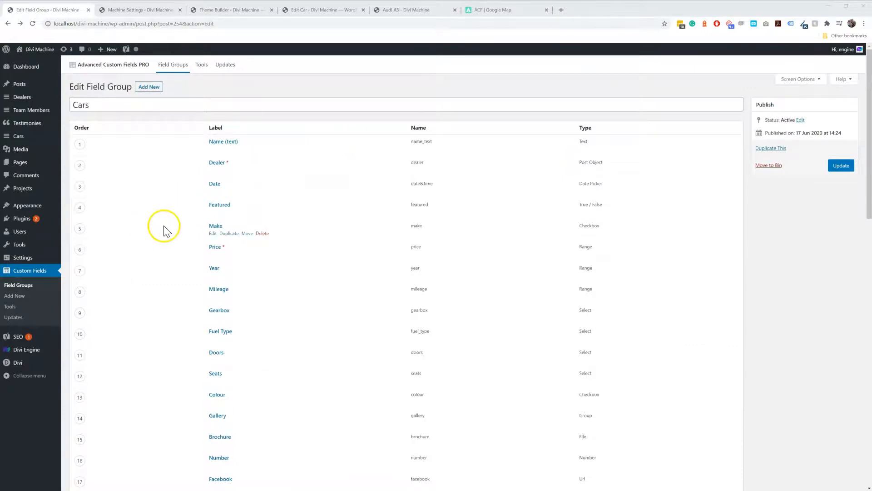
mouse_move(111, 355)
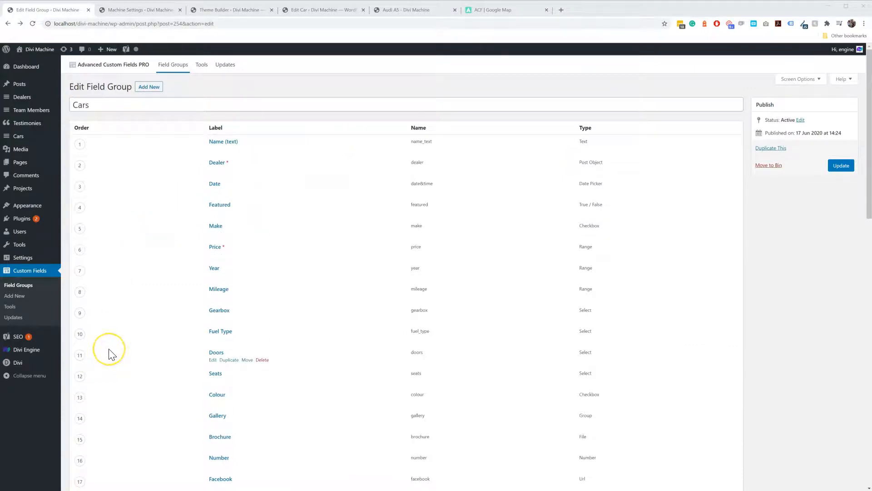
mouse_move(111, 355)
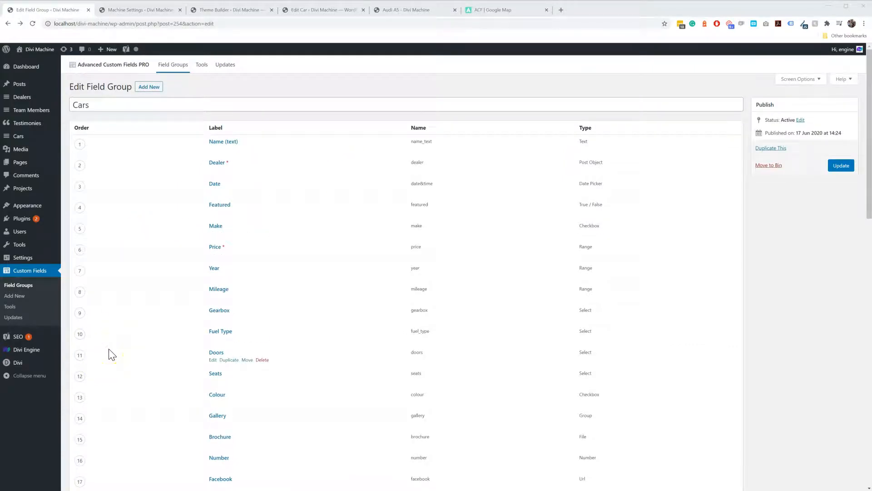
mouse_move(434, 128)
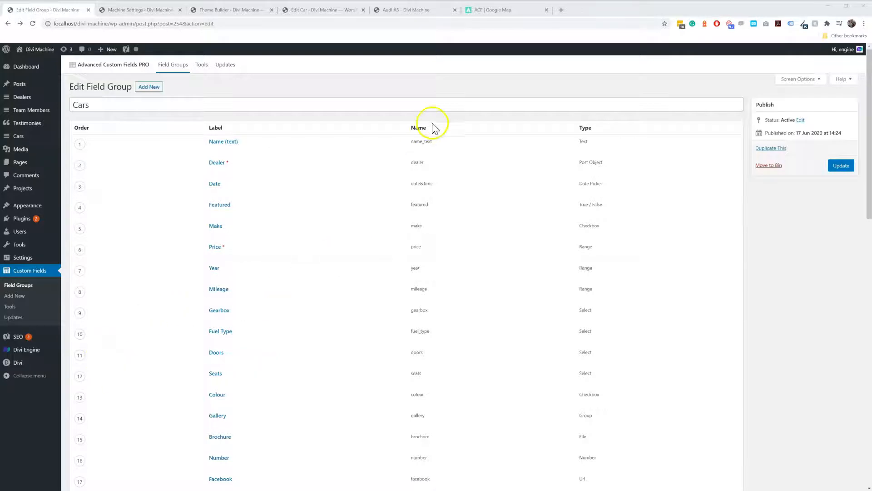
left_click(503, 9)
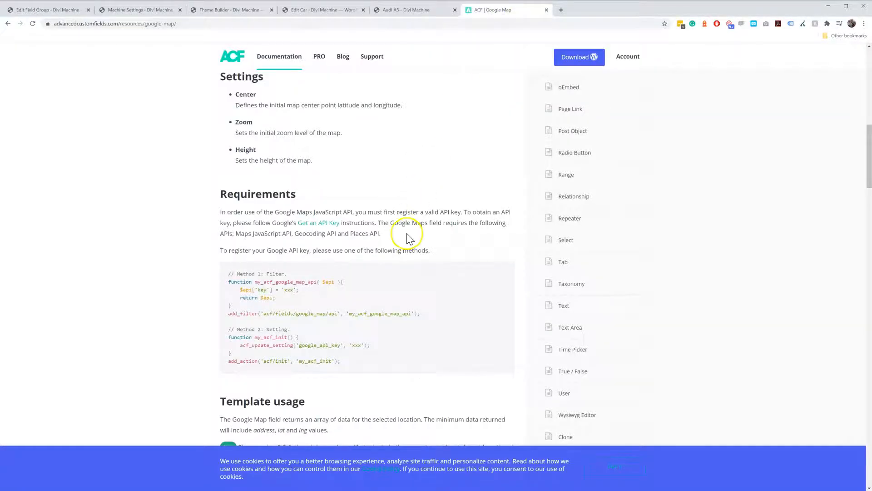
mouse_move(351, 200)
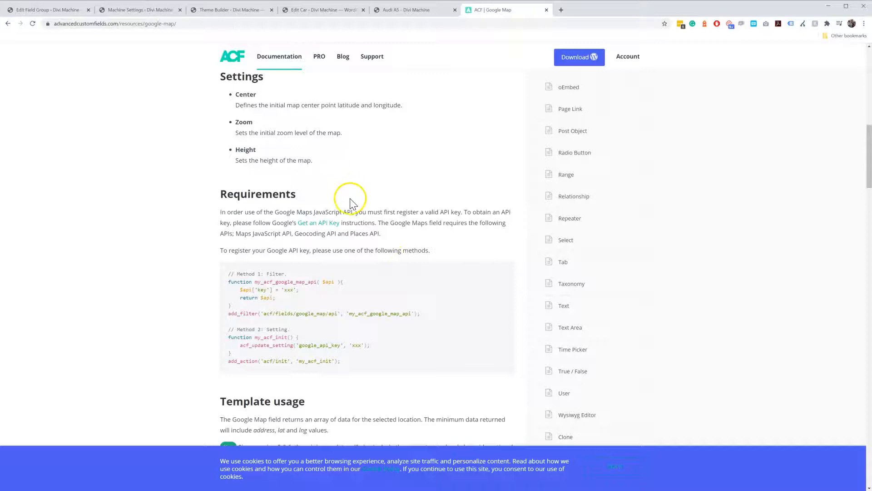
mouse_move(363, 223)
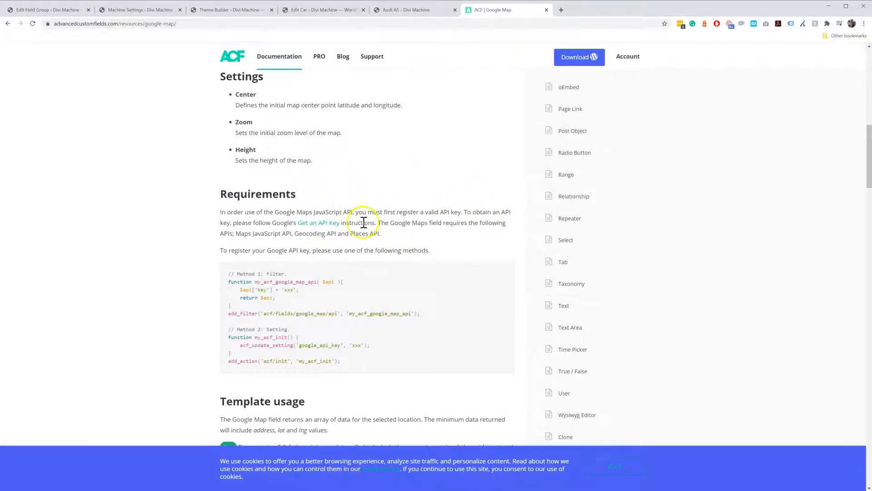
mouse_move(255, 234)
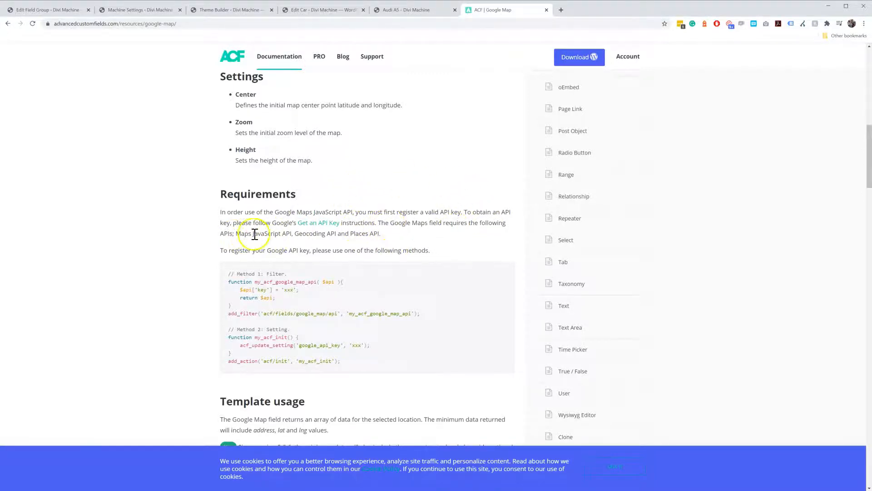
double_click(262, 233)
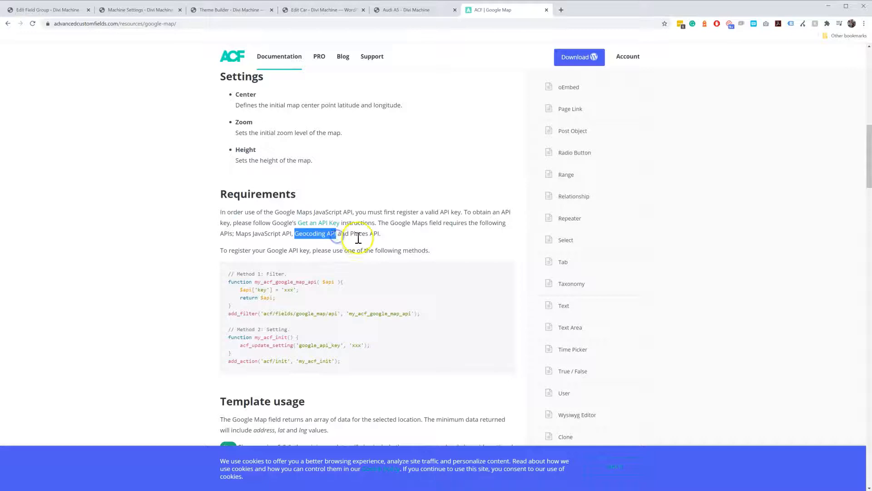
double_click(365, 234)
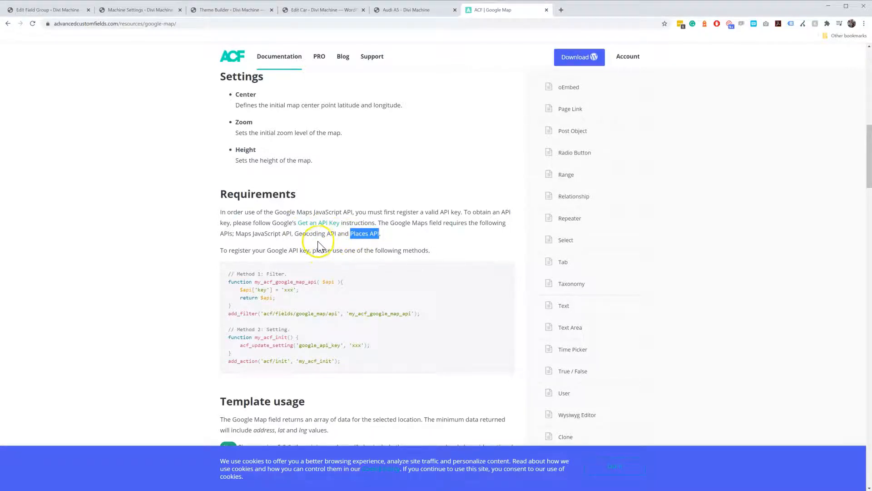
mouse_move(234, 7)
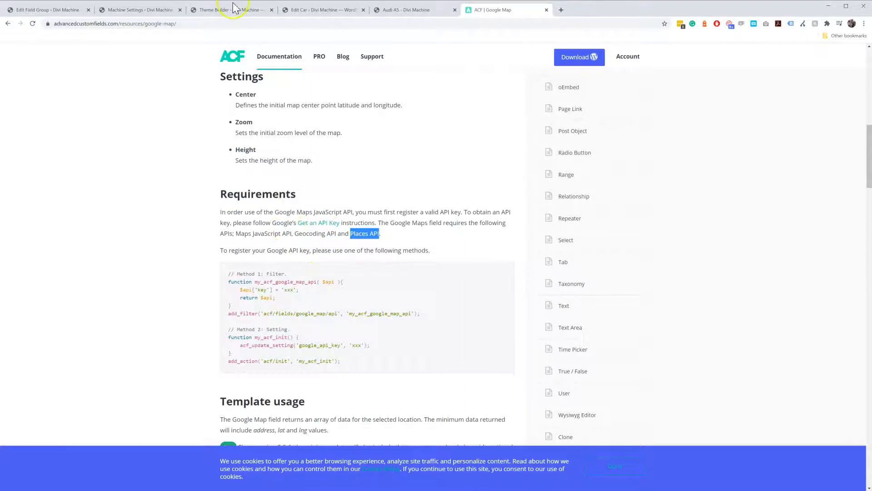
mouse_move(4, 13)
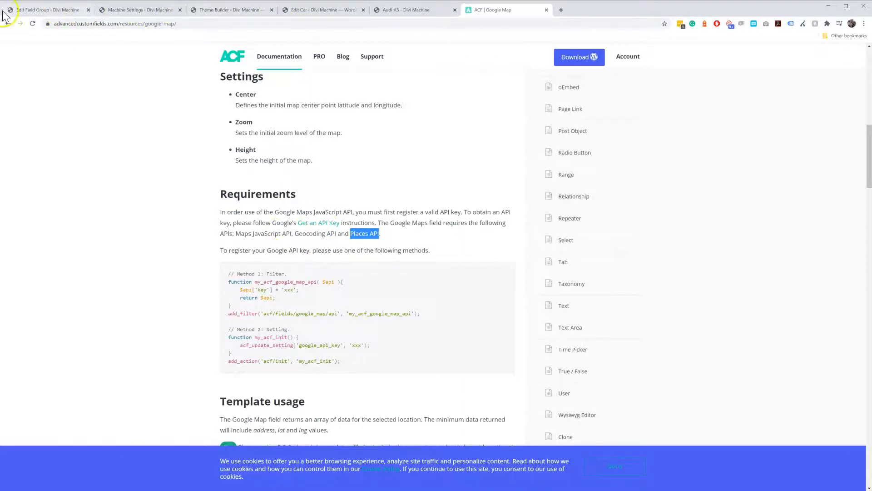
- Return to the Cars field group editor listing fields Name through Facebook
left_click(47, 9)
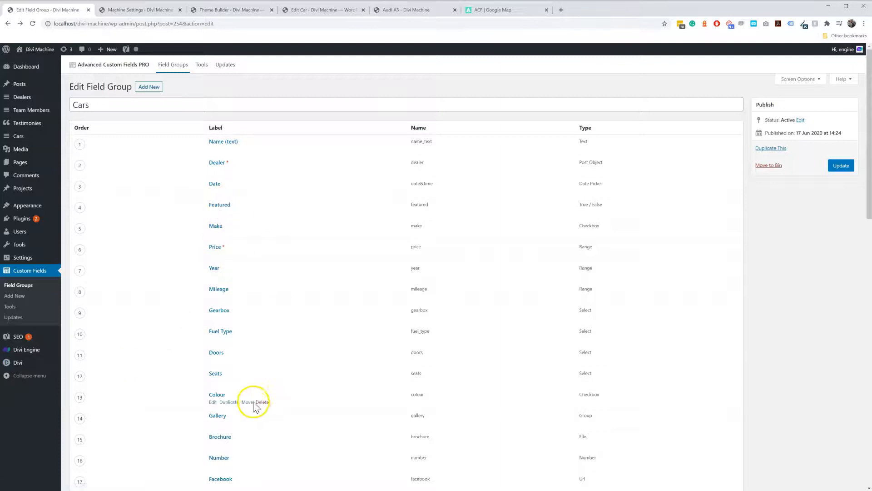
mouse_move(326, 246)
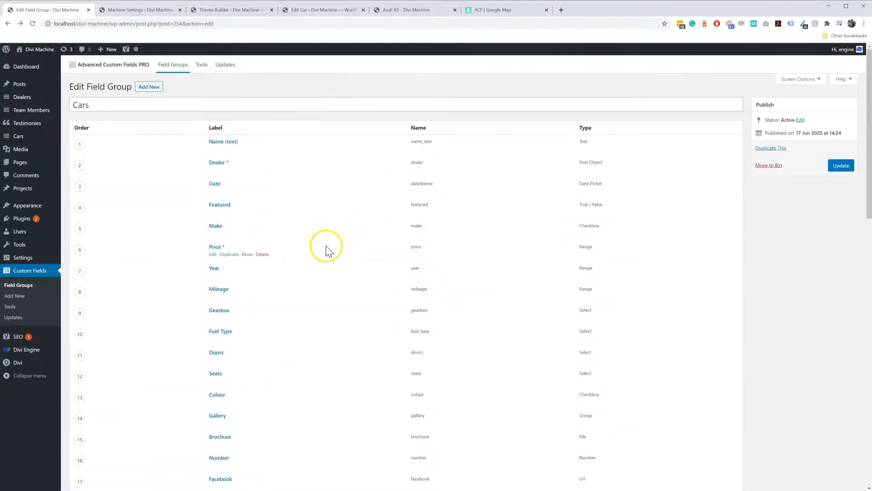
mouse_move(173, 64)
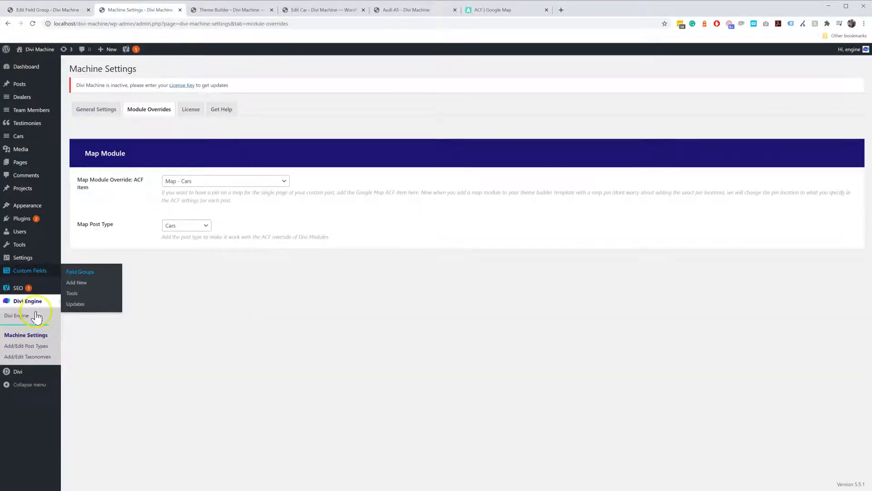
mouse_move(134, 139)
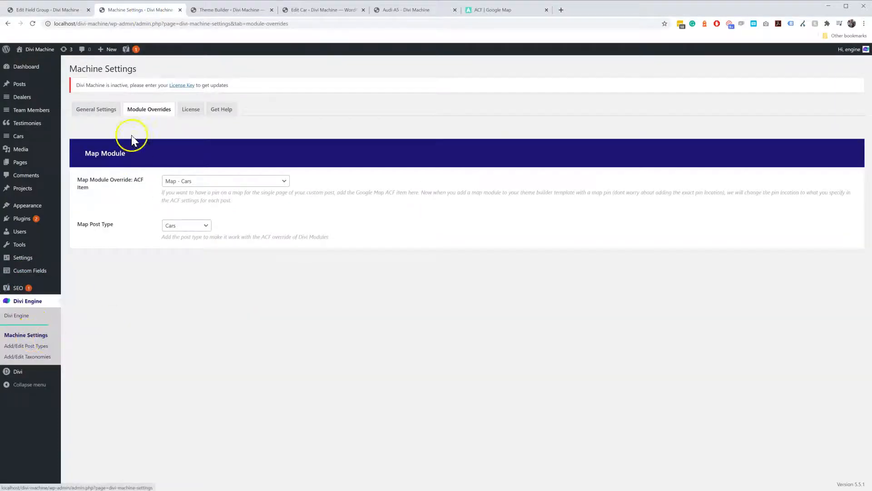
mouse_move(170, 145)
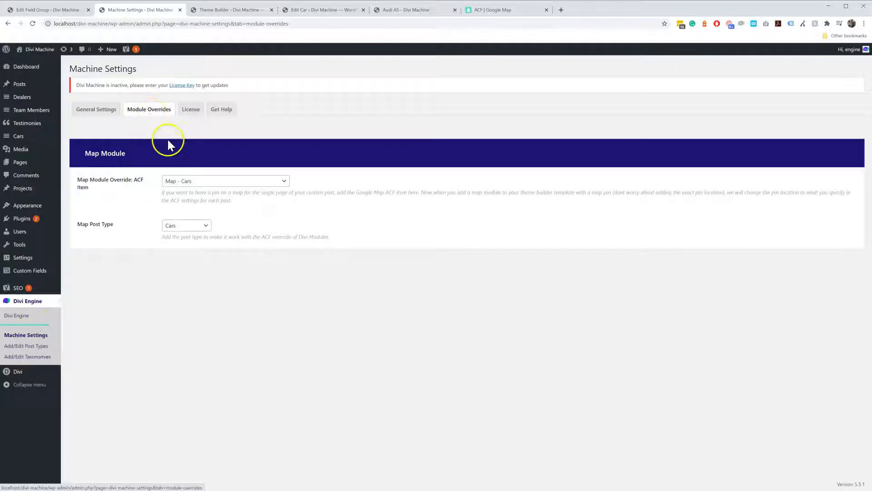
mouse_move(225, 183)
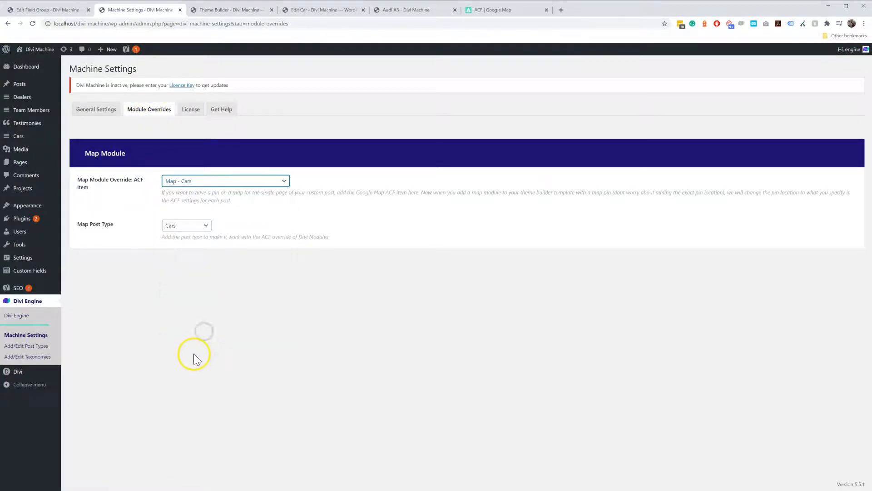
- Set the map override's ACF Item to 'Map - Cars' and Map Post Type to Cars
left_click(185, 226)
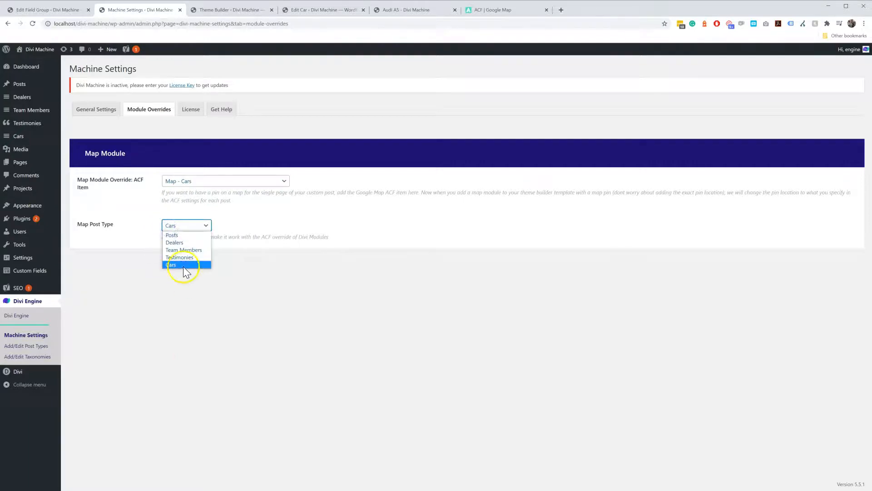
left_click(172, 265)
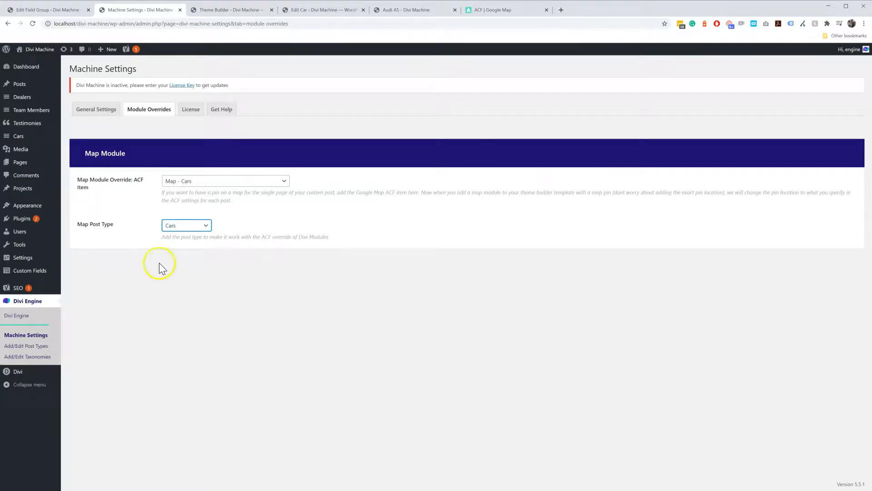
double_click(110, 179)
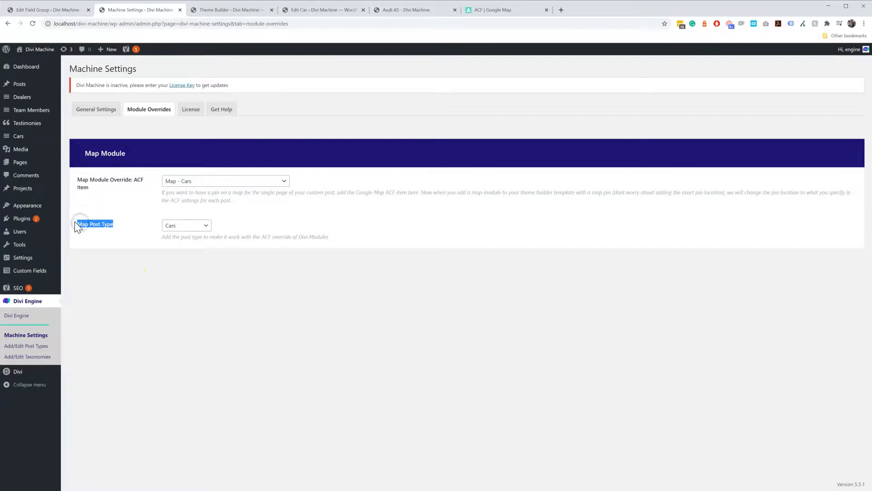
left_click(228, 9)
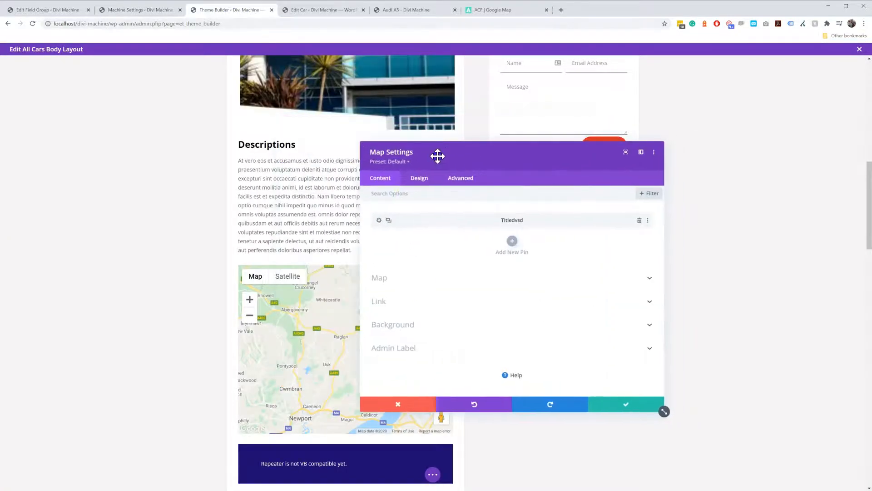
mouse_move(392, 223)
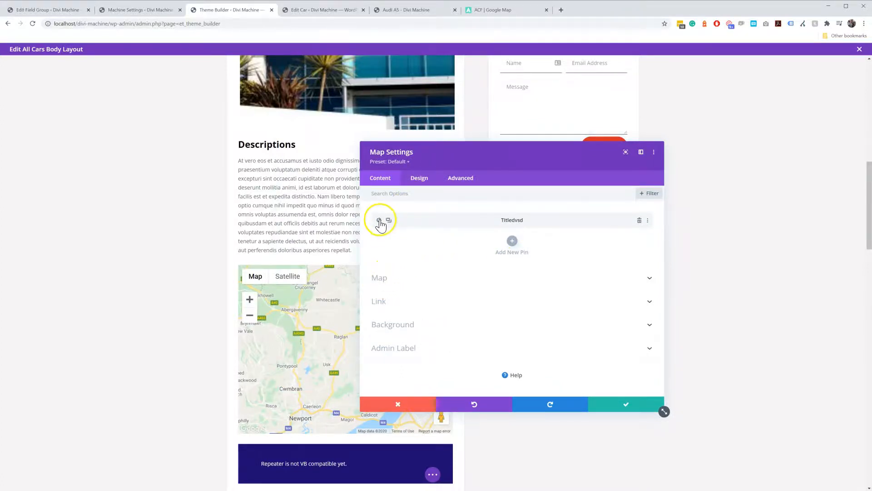
mouse_move(385, 230)
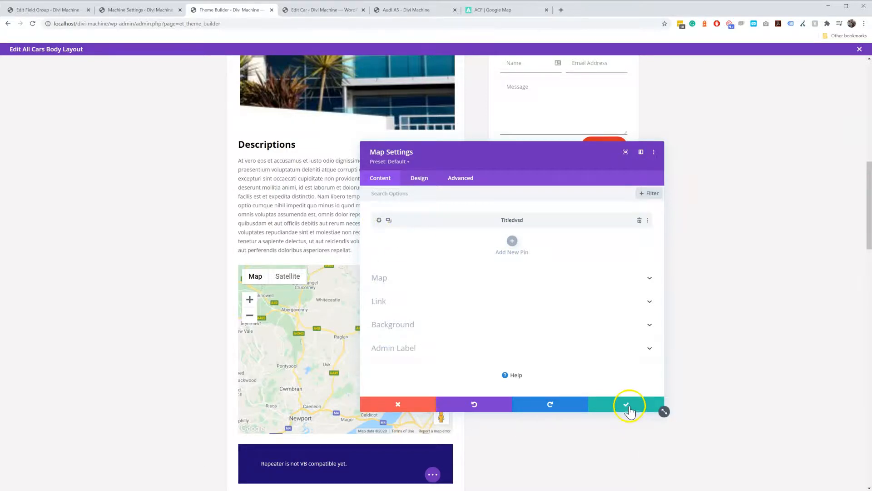
- Save the Map module with its single placeholder pin in the All Cars layout
left_click(626, 403)
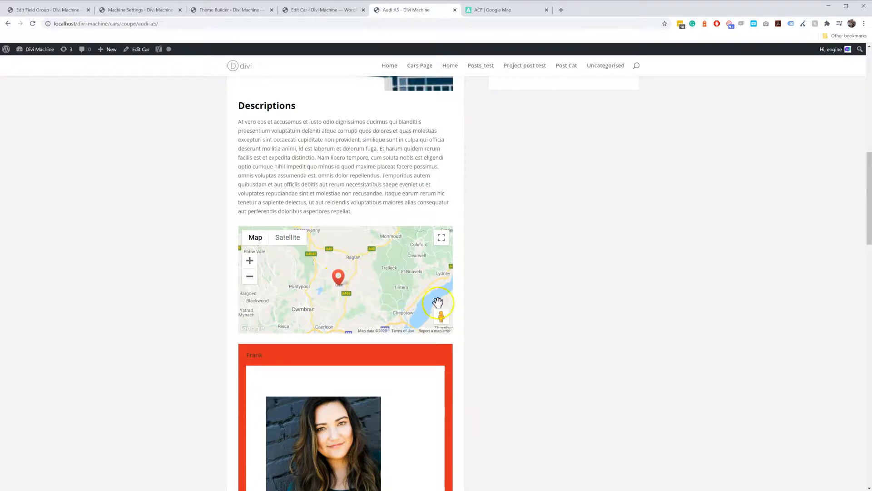
mouse_move(526, 297)
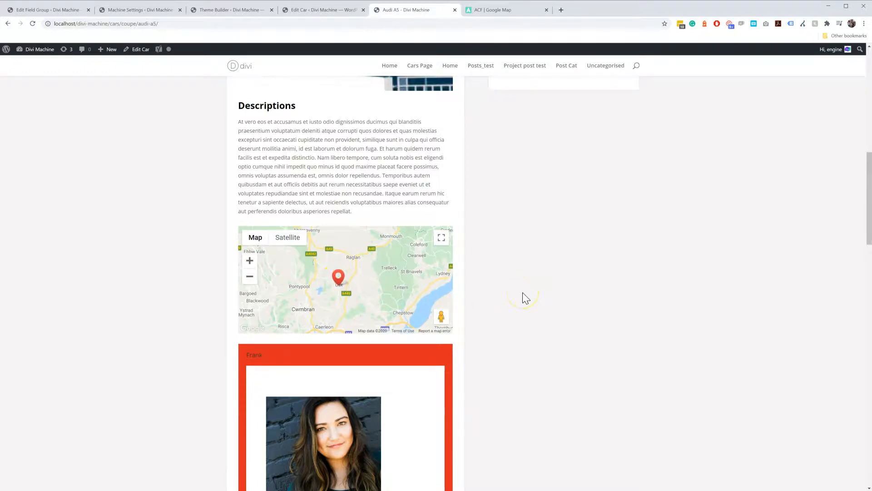
mouse_move(283, 22)
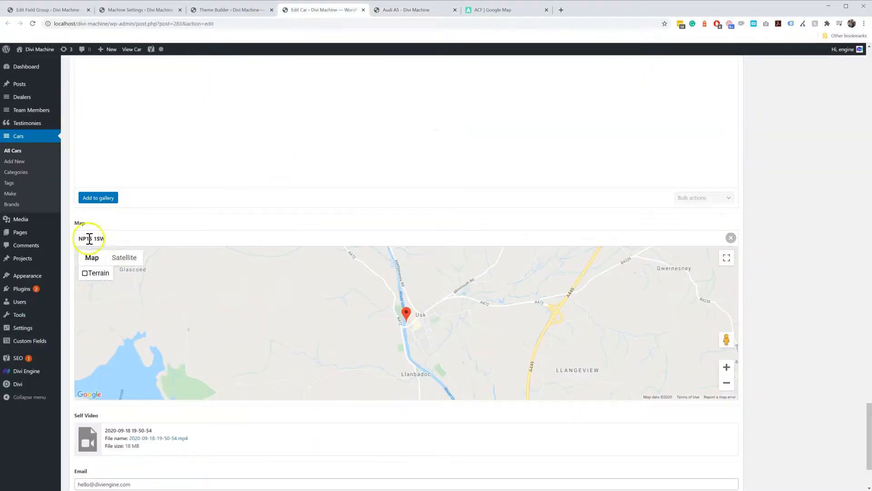
left_click(95, 272)
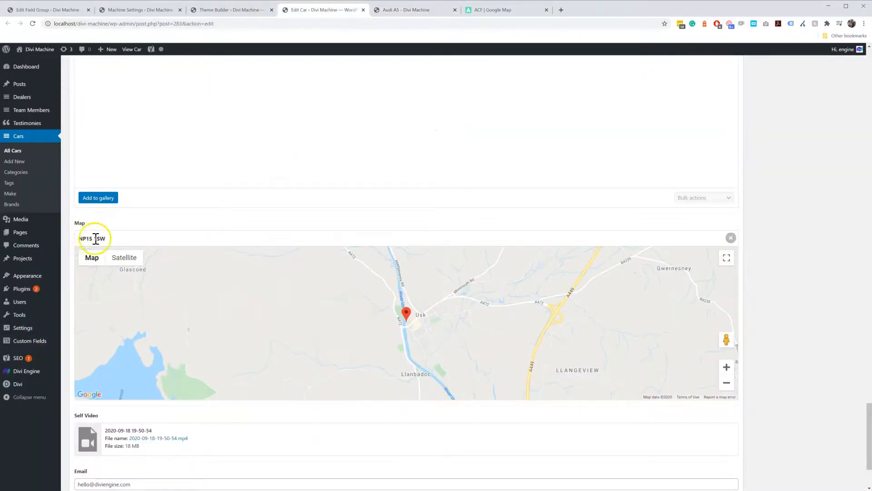
mouse_move(299, 281)
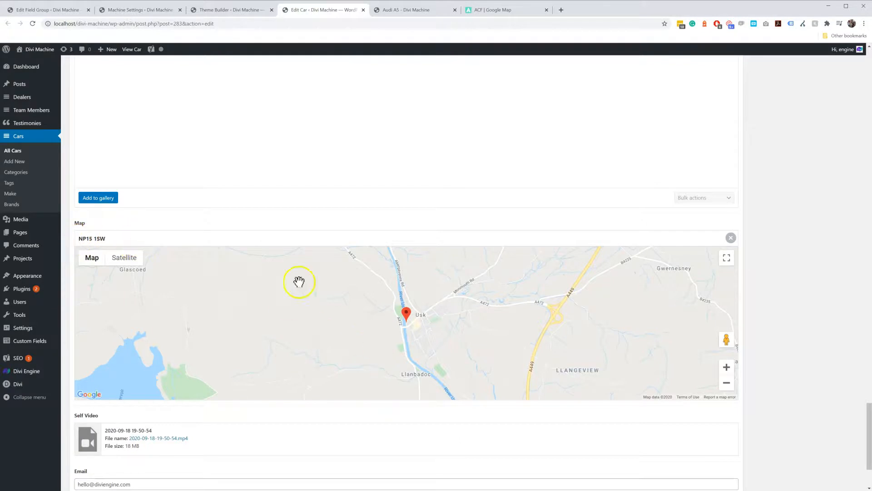
left_click(414, 9)
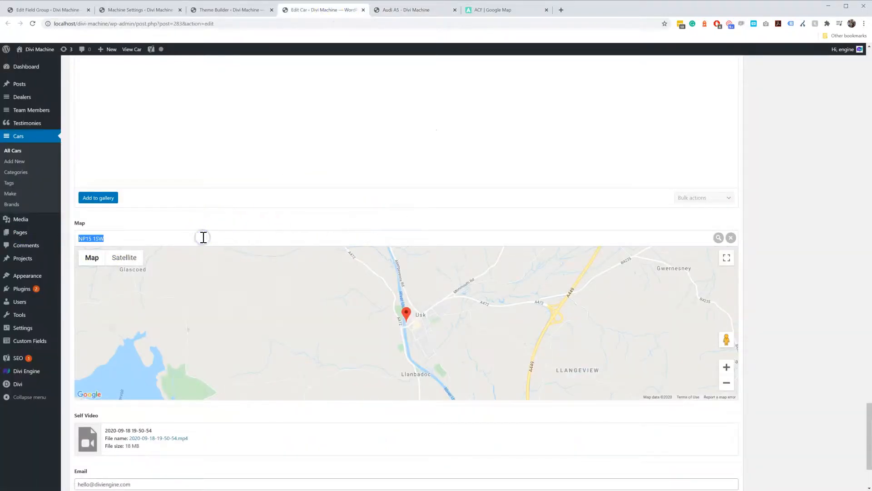
type("NP15 1")
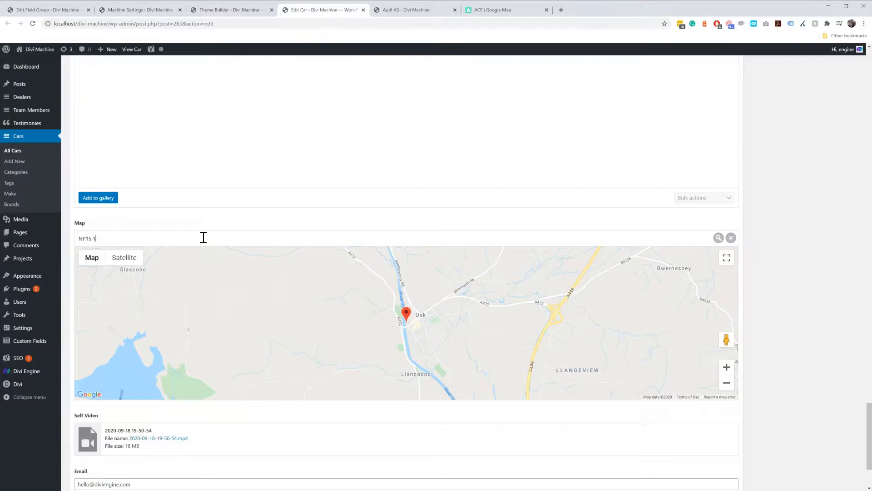
type("TY")
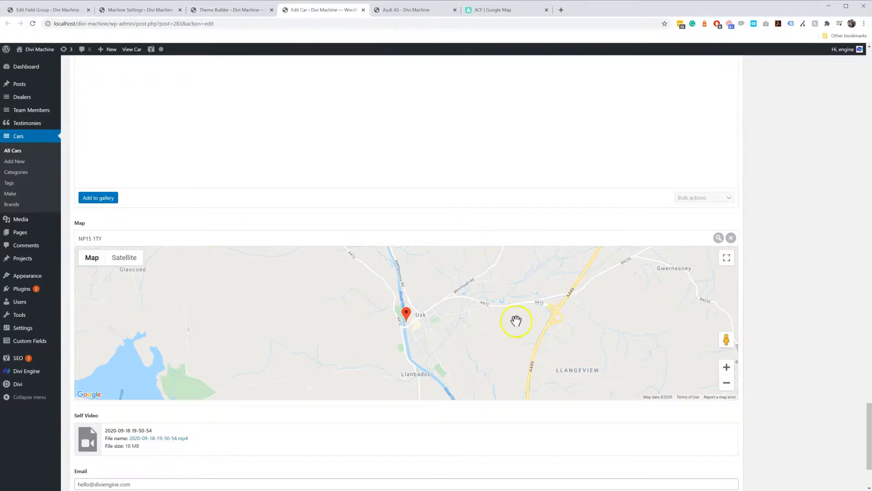
mouse_move(718, 237)
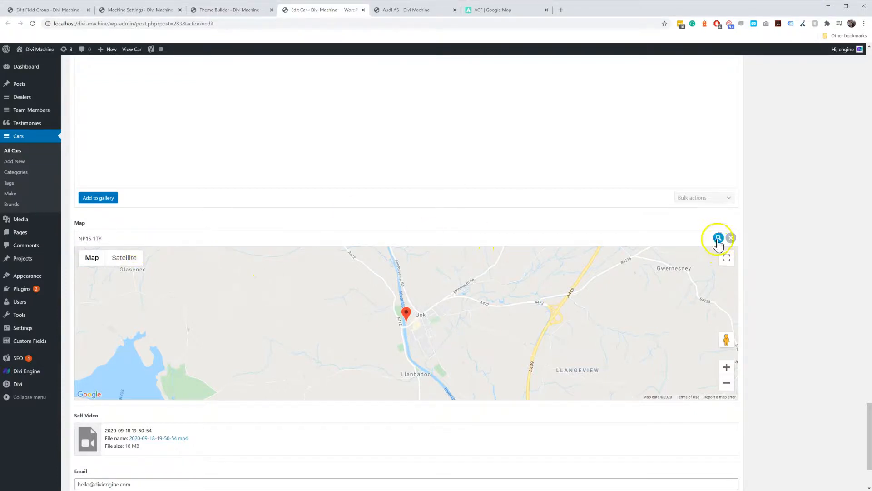
left_click(718, 238)
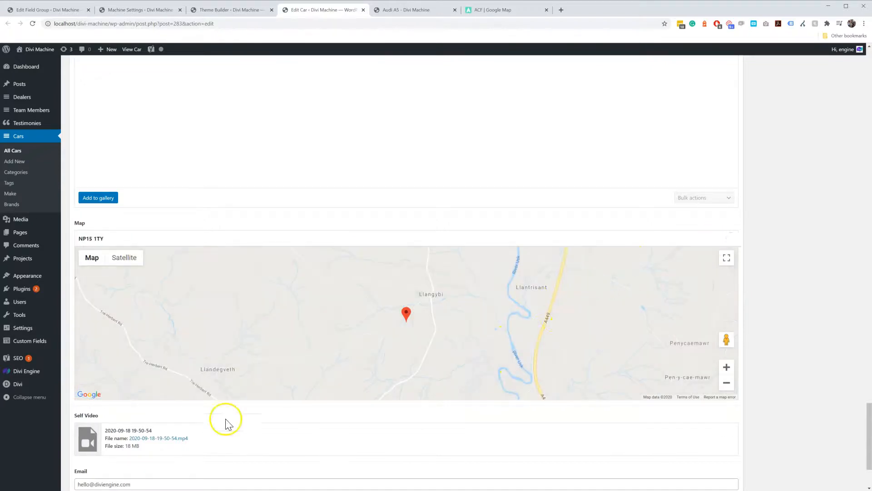
scroll("up", 3)
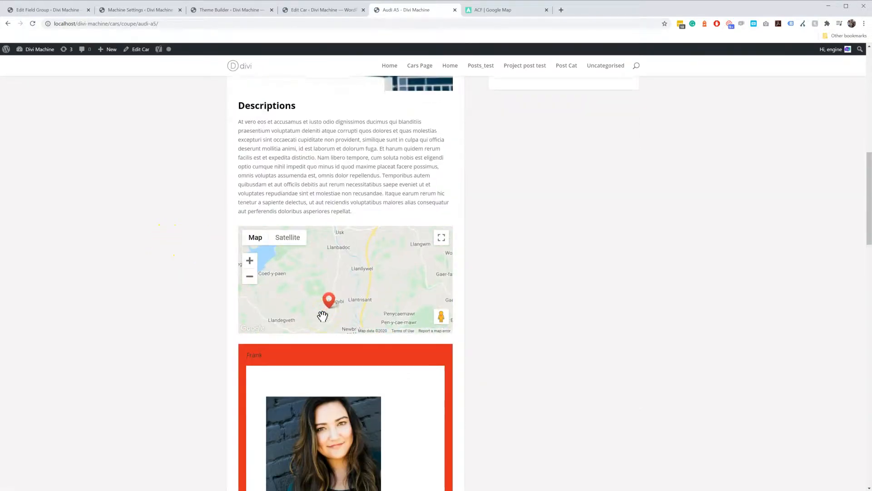
- Check the car page map, review the field group, override and builder tabs, then return to the Audi A5 Map field
left_click(249, 276)
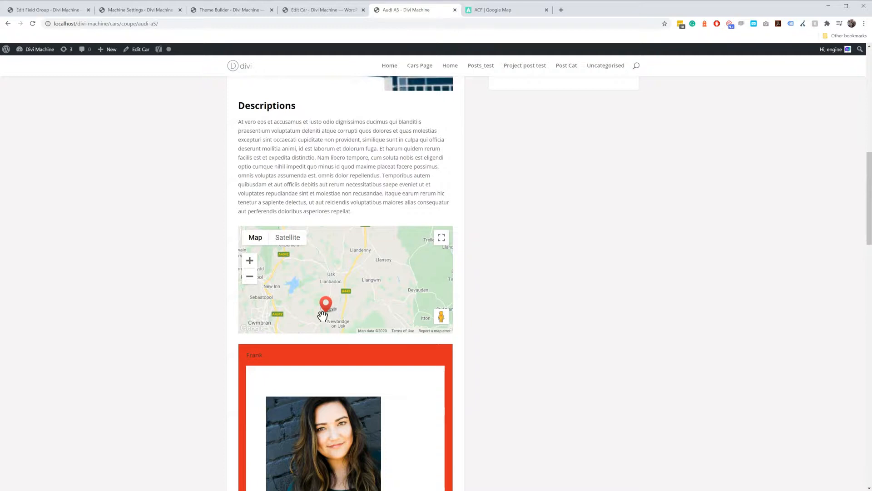
mouse_move(227, 211)
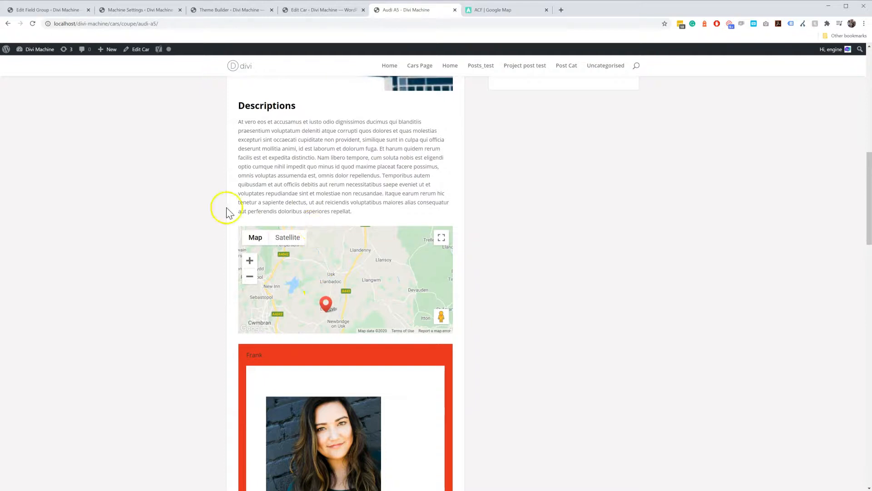
mouse_move(224, 210)
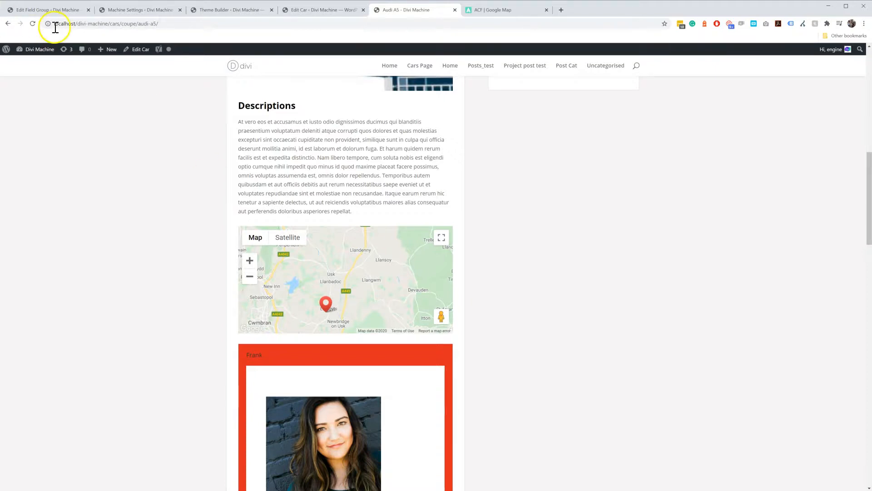
left_click(44, 9)
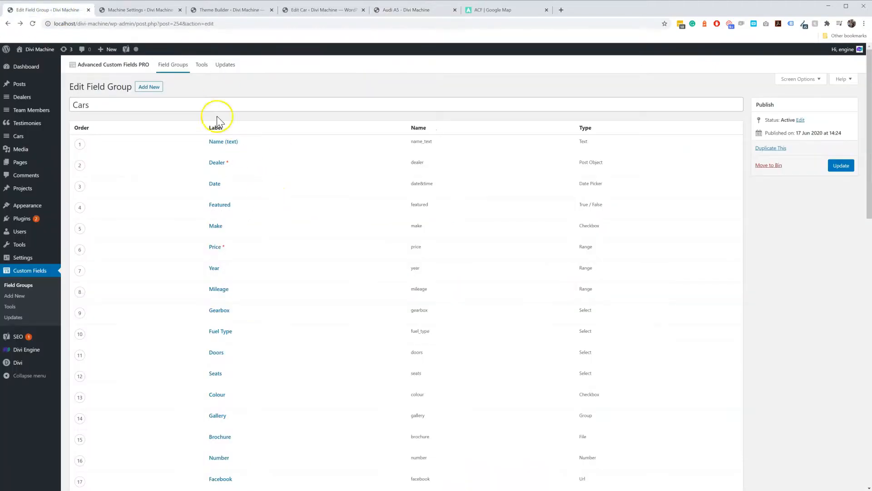
mouse_move(161, 9)
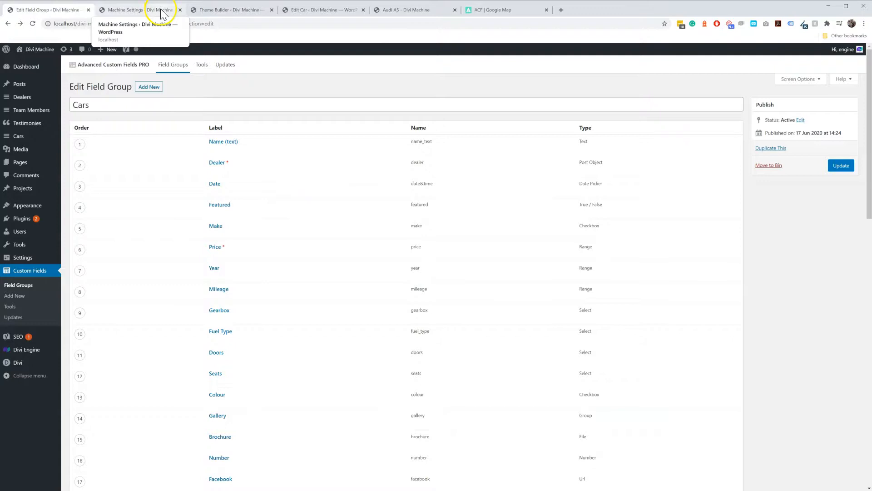
left_click(139, 9)
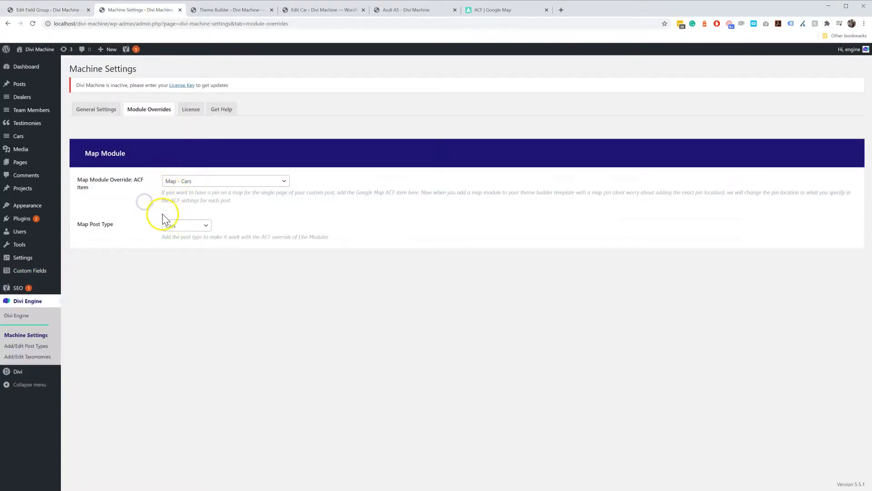
left_click(231, 9)
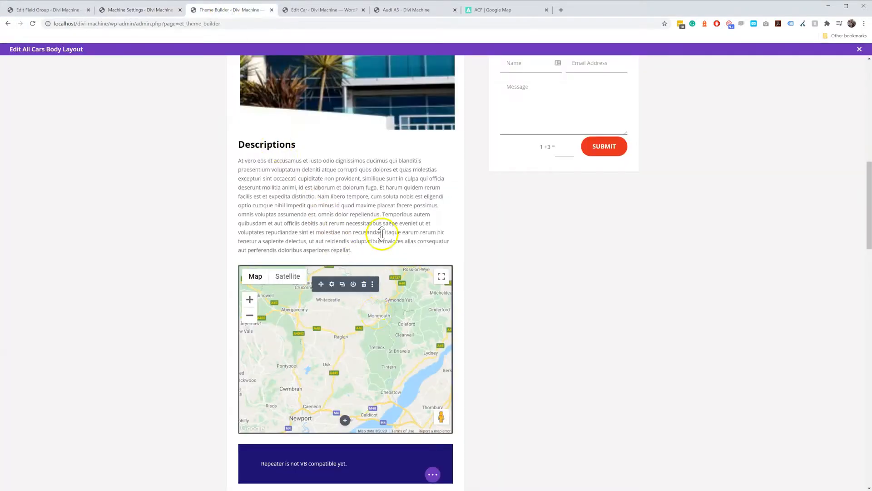
left_click(323, 9)
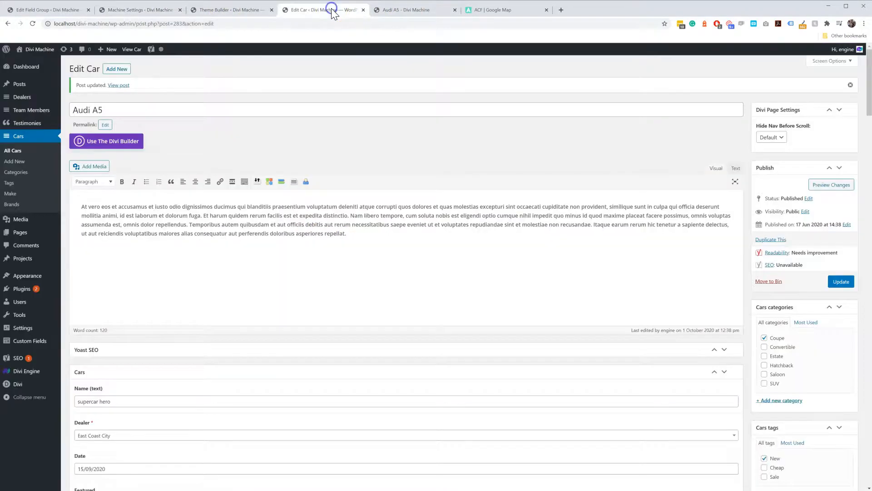
scroll("down", 3)
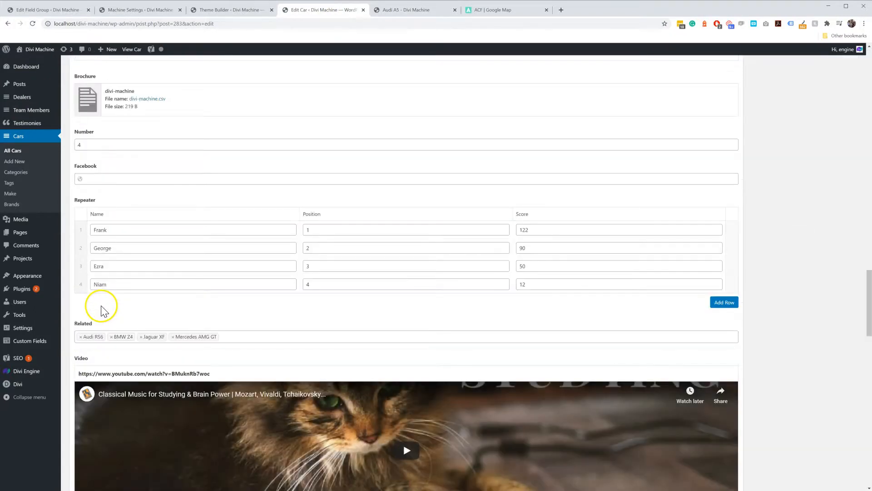
scroll("down", 3)
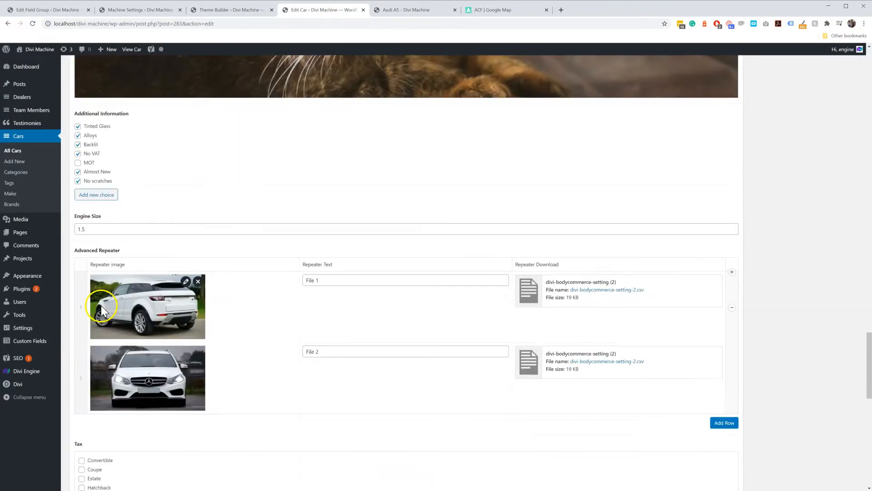
scroll("down", 3)
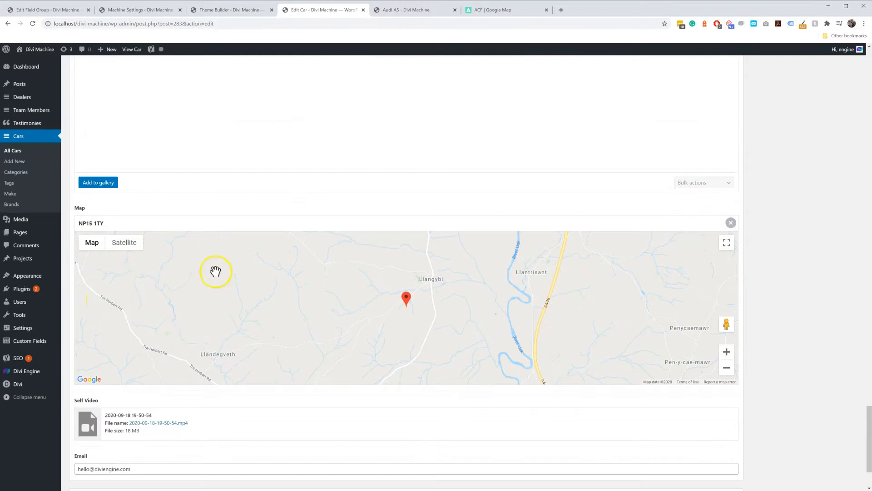
- View the front-end Audi A5 page map with its pin near Newbridge on Usk
left_click(415, 9)
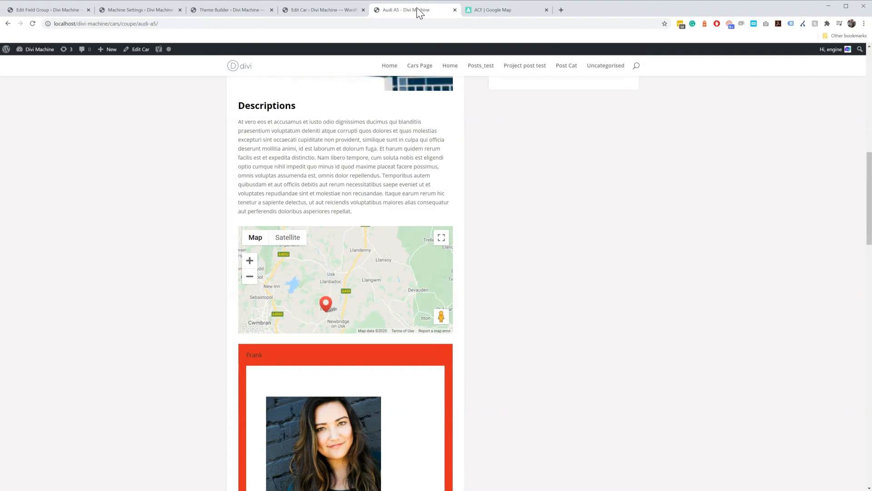
mouse_move(145, 273)
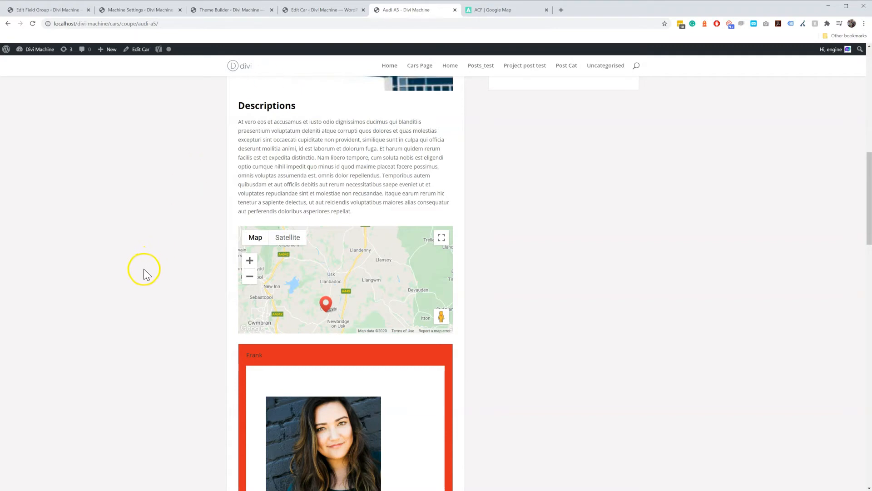
mouse_move(146, 274)
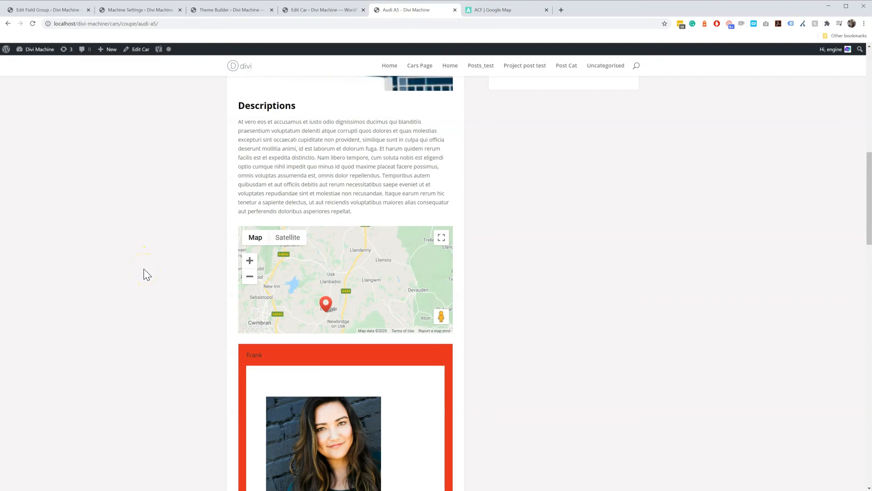
mouse_move(22, 485)
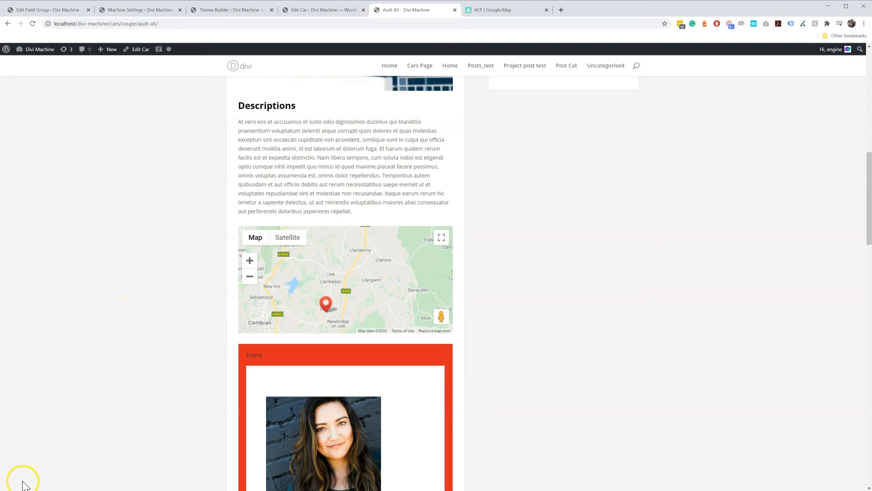